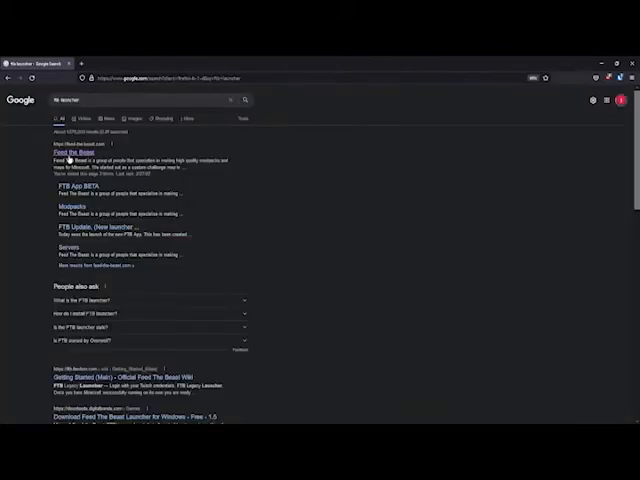
Step: Download the Windows FTB App from feed-the-beast.com's FTB App page
{"action": "left_click", "coordinate": [67, 151]}
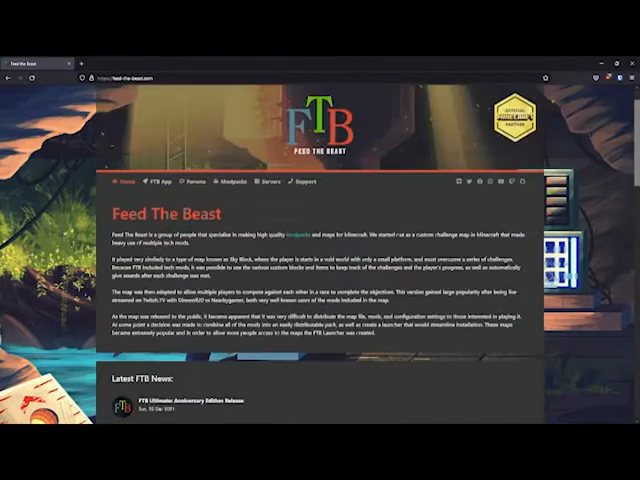
{"action": "left_click", "coordinate": [161, 182]}
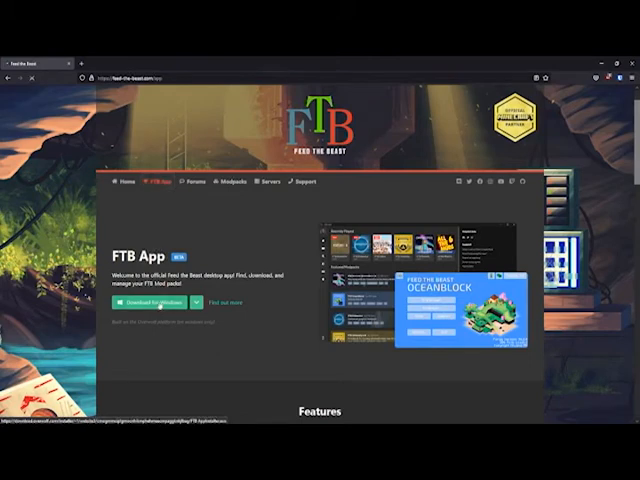
{"action": "left_click", "coordinate": [149, 302]}
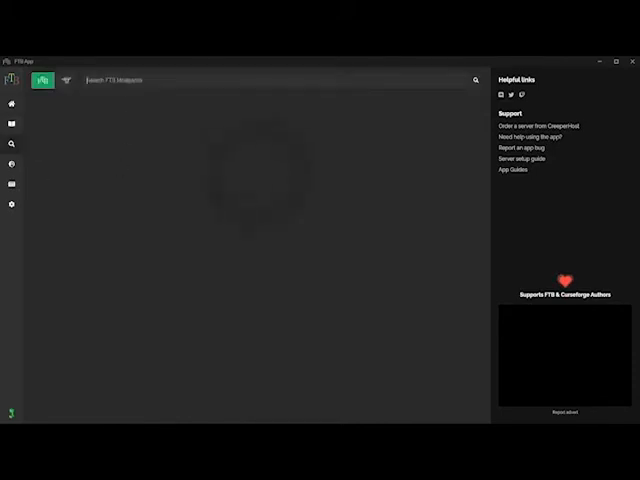
Step: Search modpacks for 'stone' and start installing FTB Presents Stoneblock 2
{"action": "type", "text": "stoneblock"}
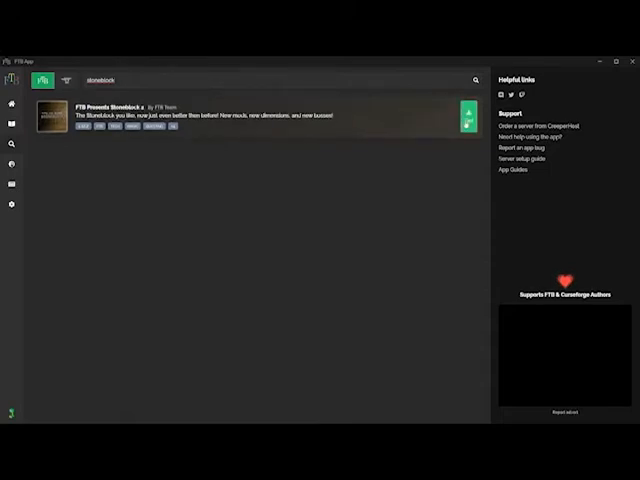
{"action": "left_click", "coordinate": [468, 110]}
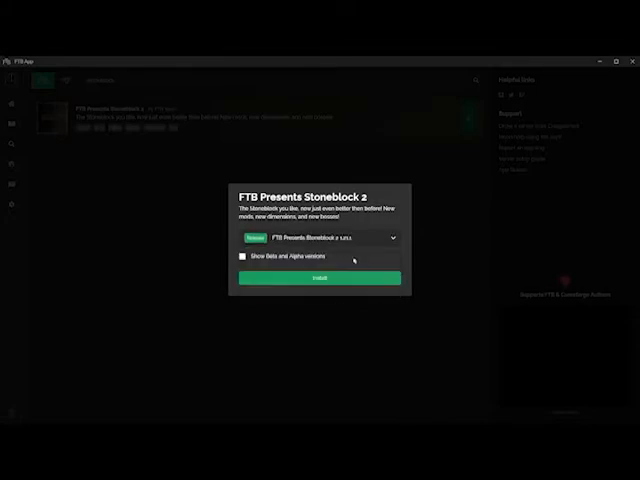
Step: Install the default Stoneblock 2 release until 'Modpack installed!' appears
{"action": "left_click", "coordinate": [319, 278]}
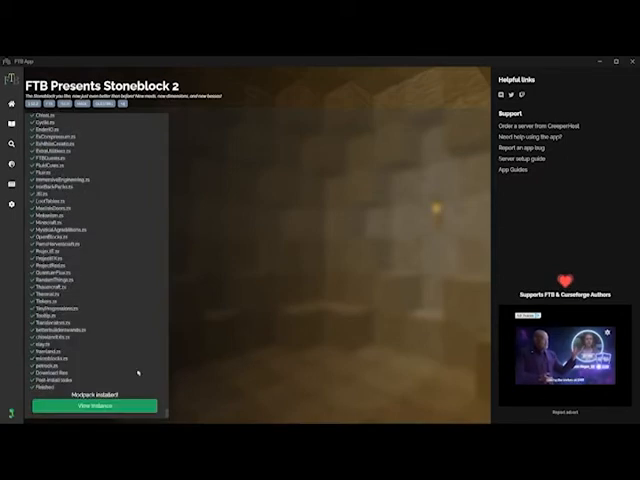
Step: Update the Stoneblock 2 instance to its latest version and launch it
{"action": "left_click", "coordinate": [96, 407]}
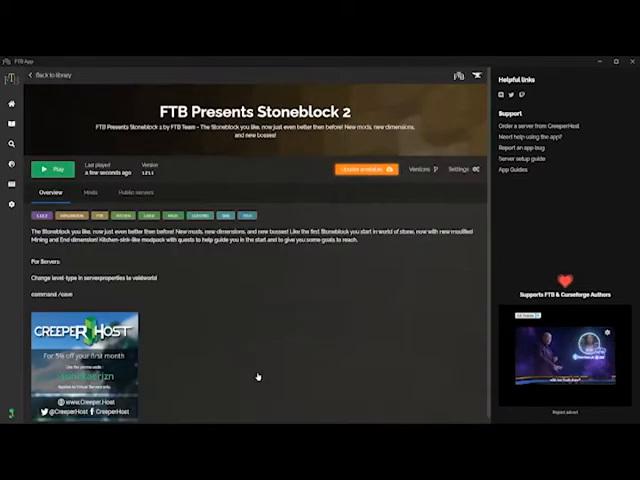
{"action": "left_click", "coordinate": [50, 167]}
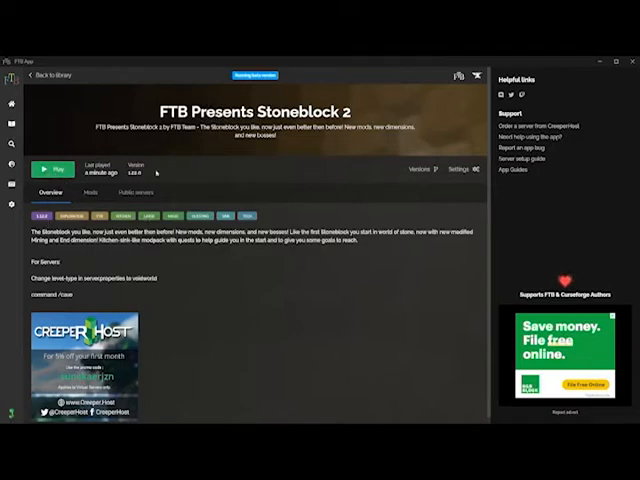
{"action": "mouse_move", "coordinate": [250, 168]}
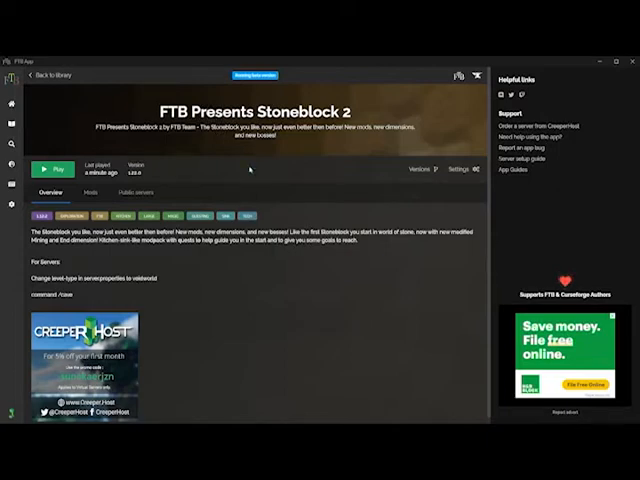
{"action": "left_click", "coordinate": [49, 166]}
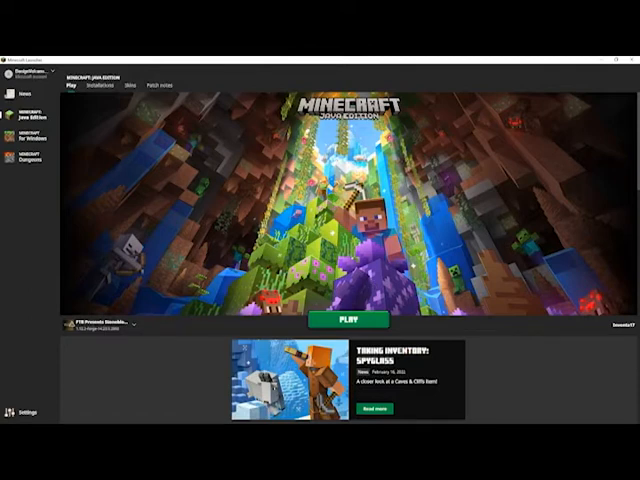
Step: Play FTB Presents Stoneblock 2 from Installations, accepting the modded-game warning
{"action": "left_click", "coordinate": [102, 85]}
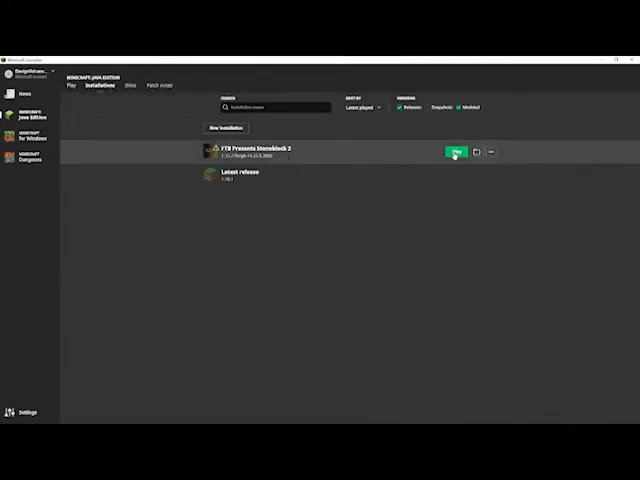
{"action": "left_click", "coordinate": [452, 151]}
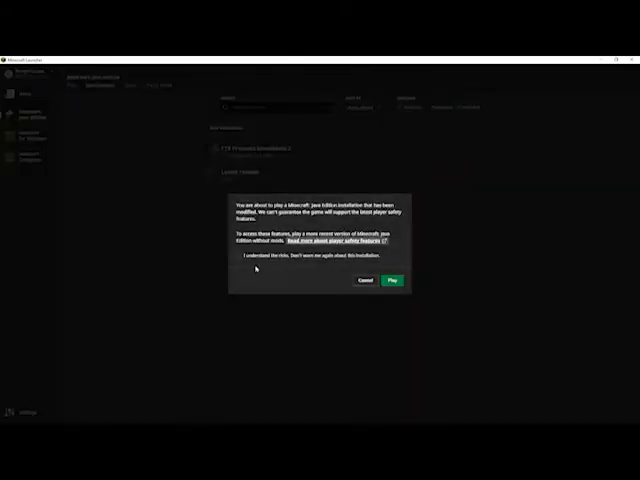
{"action": "left_click", "coordinate": [238, 255]}
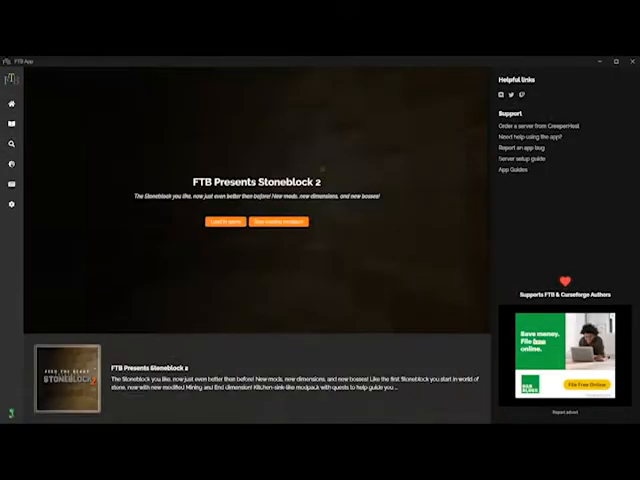
Step: Choose Load in-game, then switch to the running Stoneblock 2 game
{"action": "left_click", "coordinate": [224, 221]}
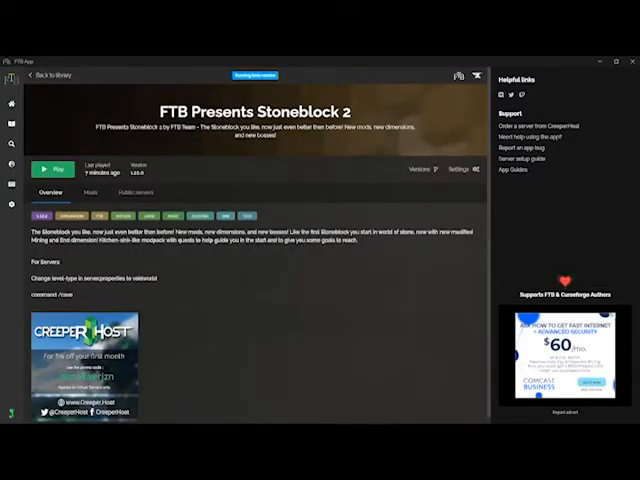
{"action": "left_click", "coordinate": [38, 168]}
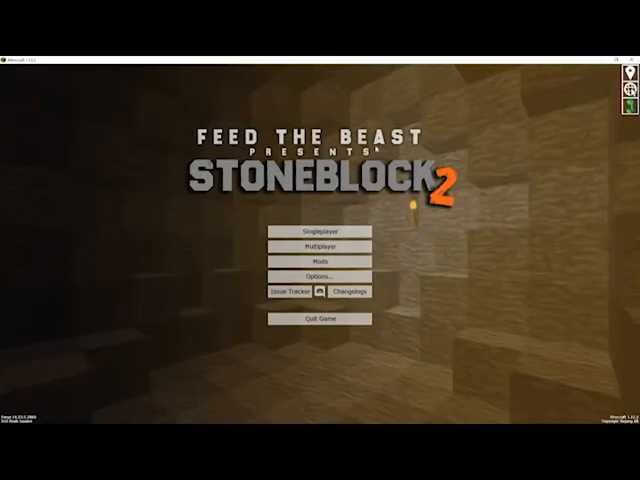
Step: Add a multiplayer server named 'Sigma Draconis Stoneblock 2' with its address
{"action": "left_click", "coordinate": [320, 247]}
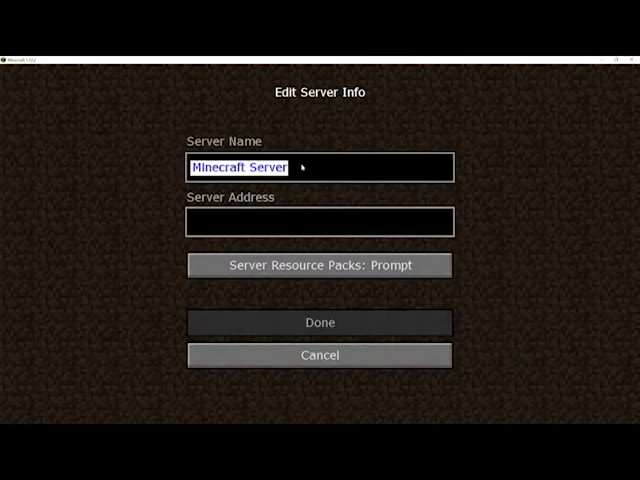
{"action": "type", "text": "Sigma Draco"}
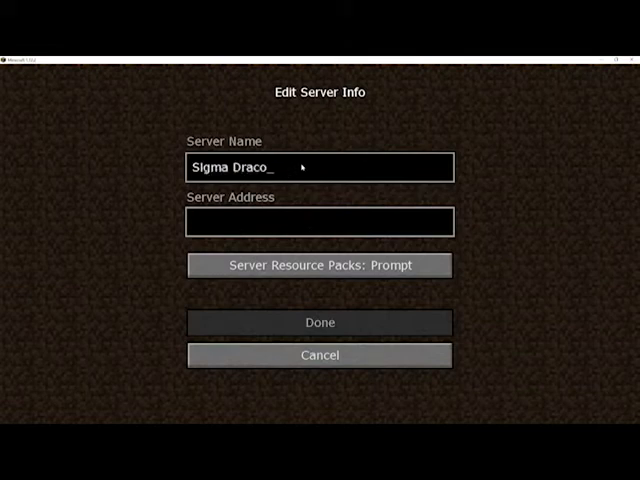
{"action": "type", "text": "nis Stone"}
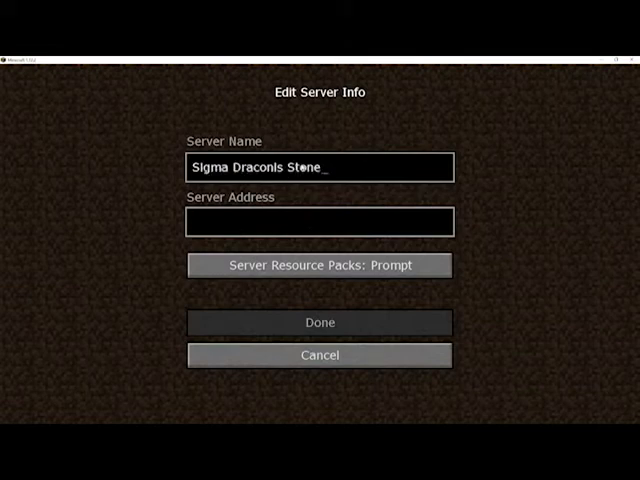
{"action": "type", "text": "block 2"}
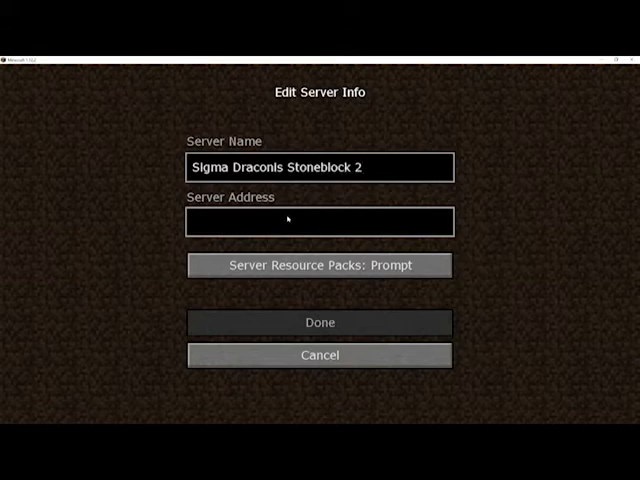
{"action": "type", "text": "mi"}
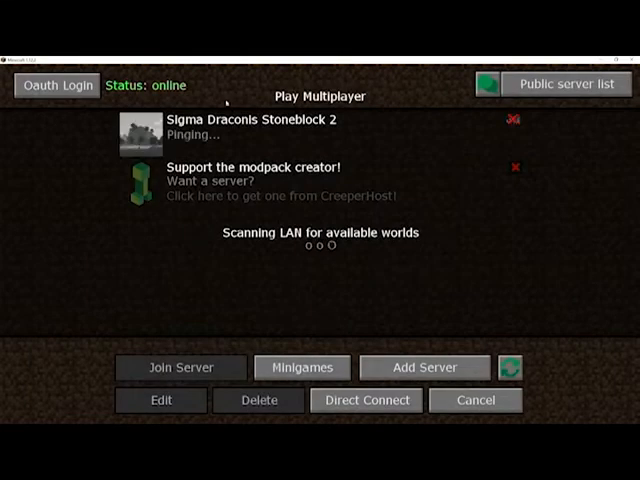
Step: Join the Sigma Draconis Stoneblock 2 server from the server list
{"action": "left_click", "coordinate": [320, 128]}
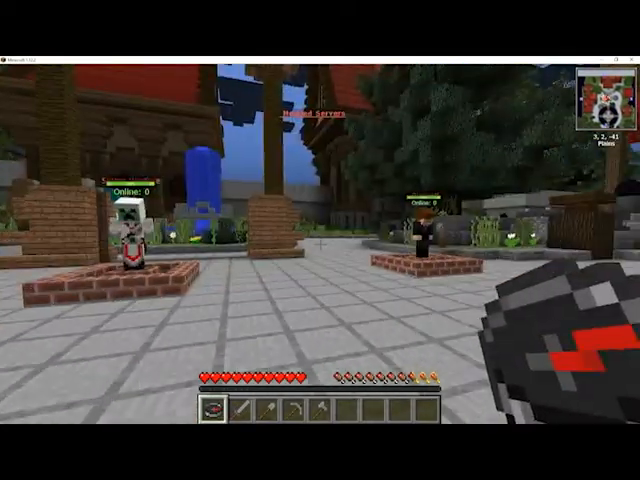
{"action": "mouse_move", "coordinate": [320, 240]}
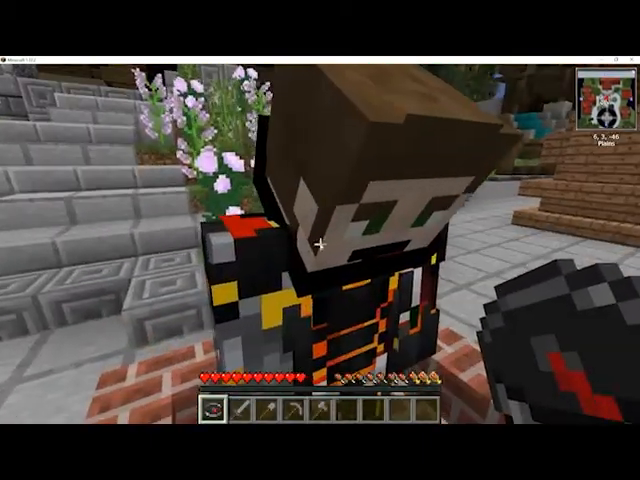
{"action": "key", "text": "e"}
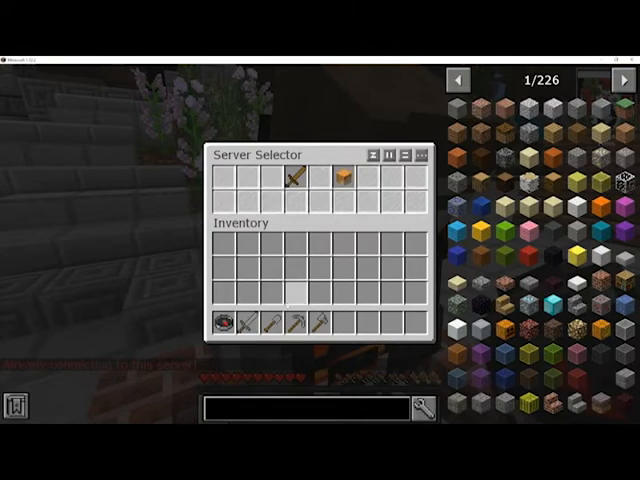
{"action": "mouse_move", "coordinate": [385, 125]}
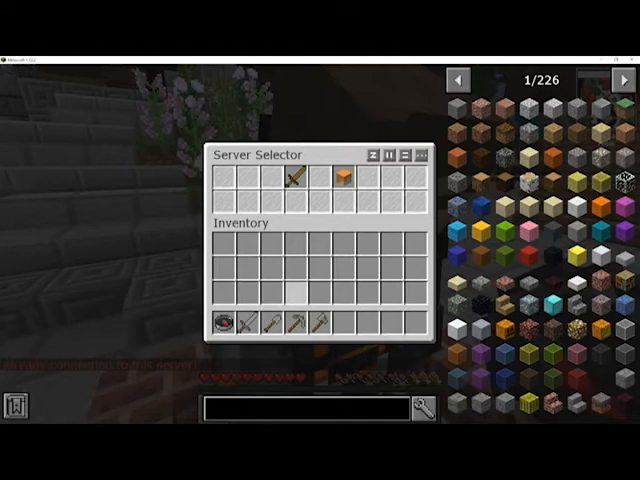
{"action": "key", "text": "Escape"}
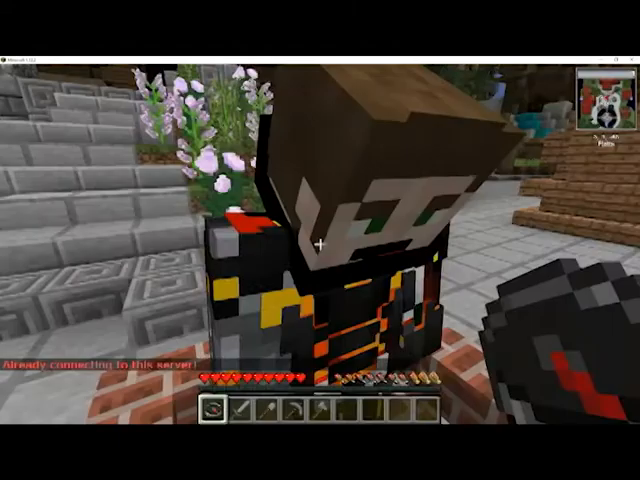